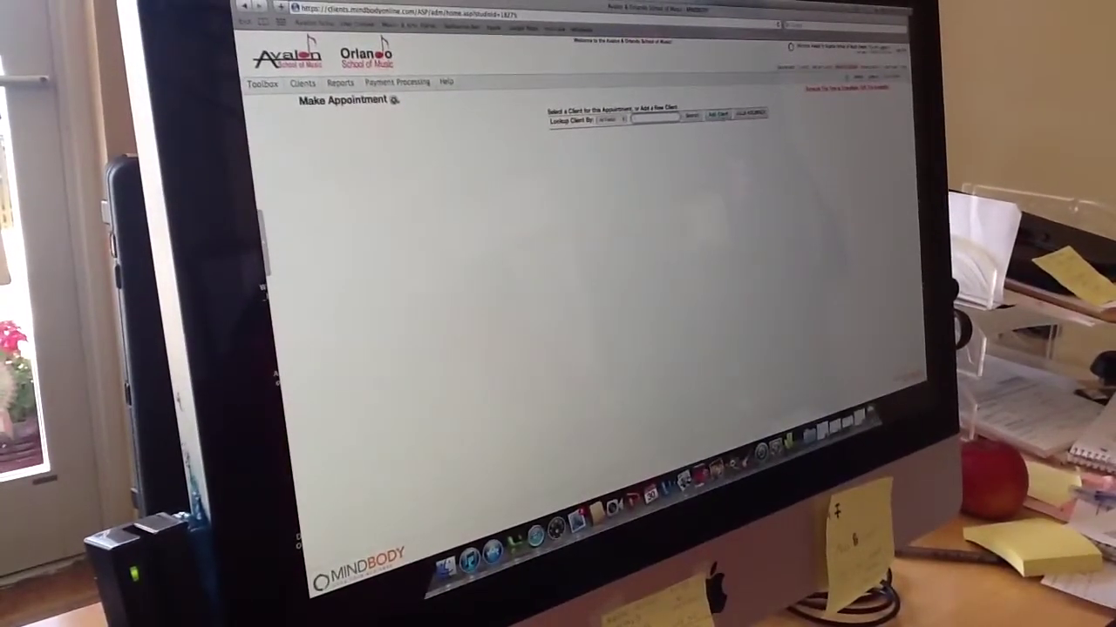
Step: Begin a new client record from the Make Appointment page for Julia's booking
left_click(718, 115)
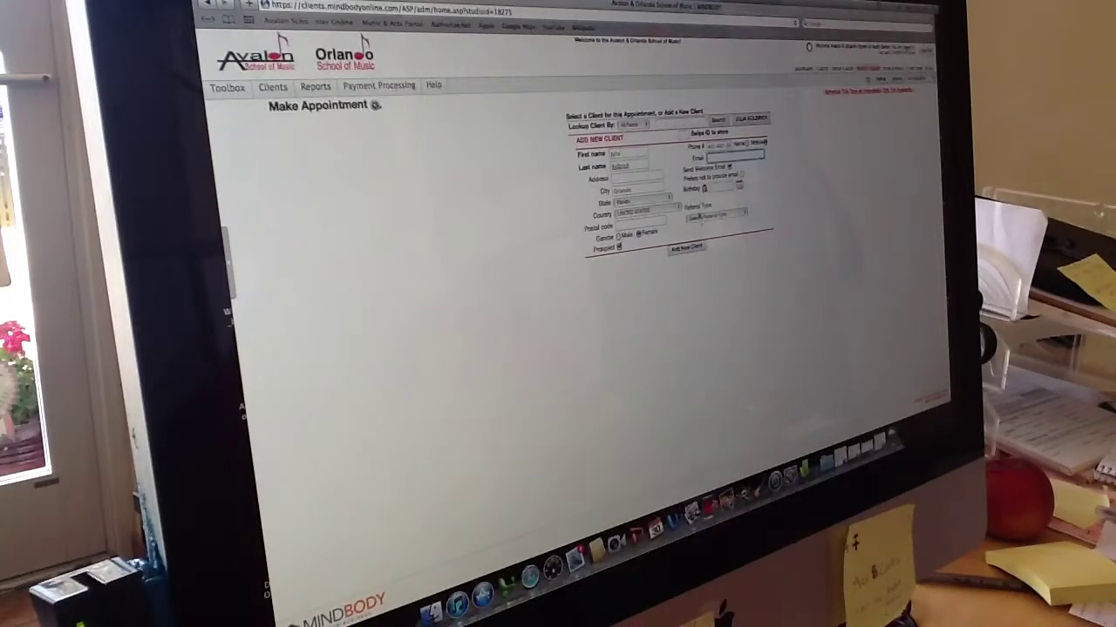
Step: Submit the new client form, prompting the similar-clients match list
left_click(718, 220)
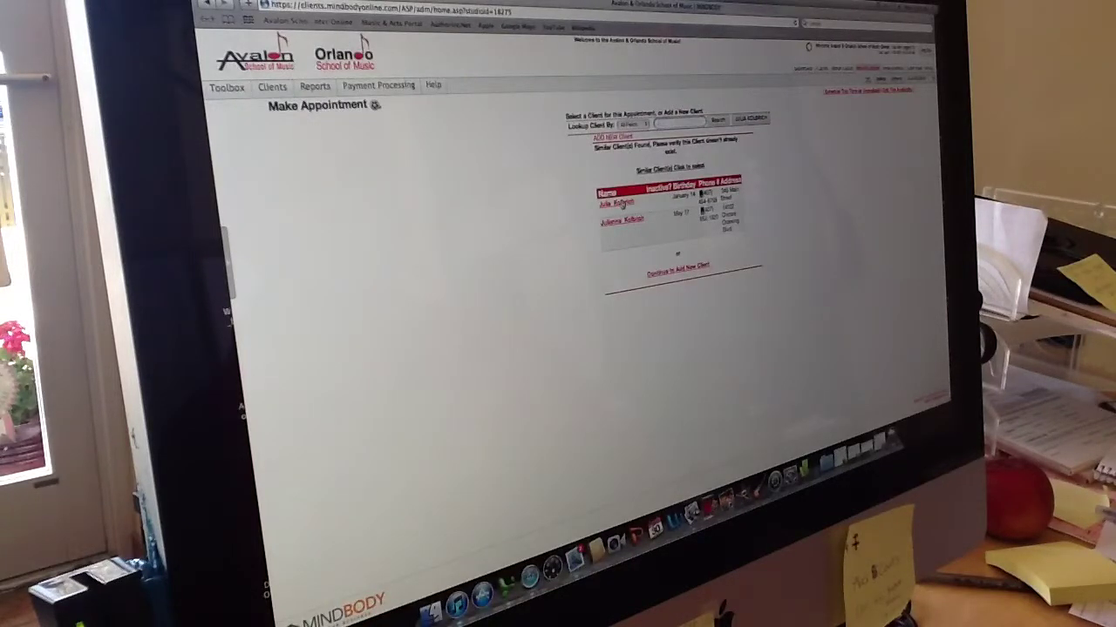
Step: Continue creating the client despite matches and choose the trial lesson session type
left_click(606, 203)
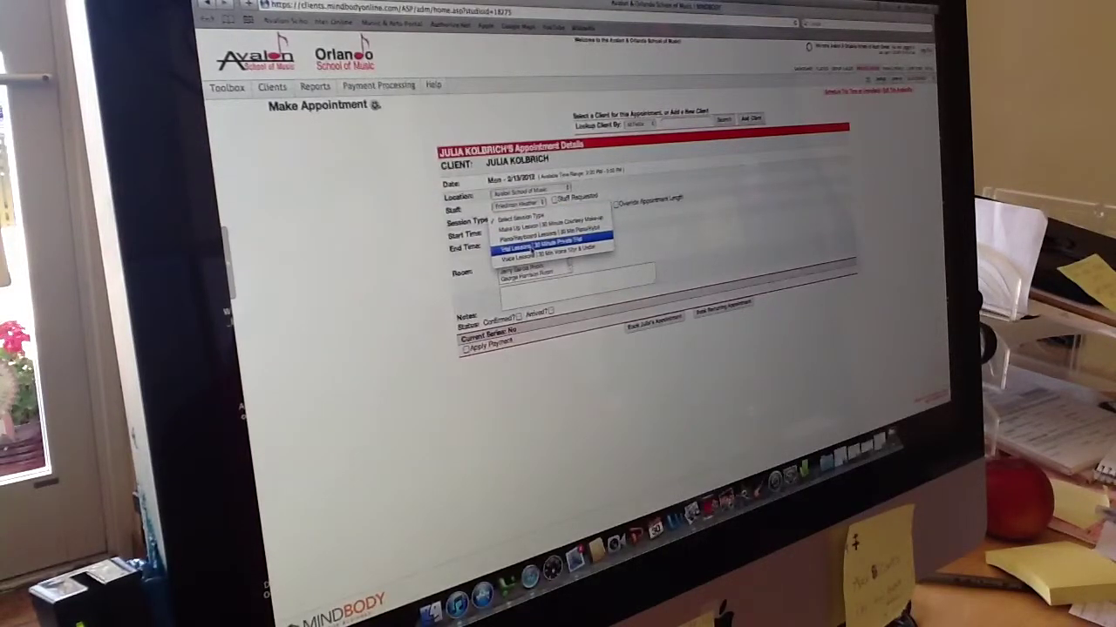
left_click(537, 251)
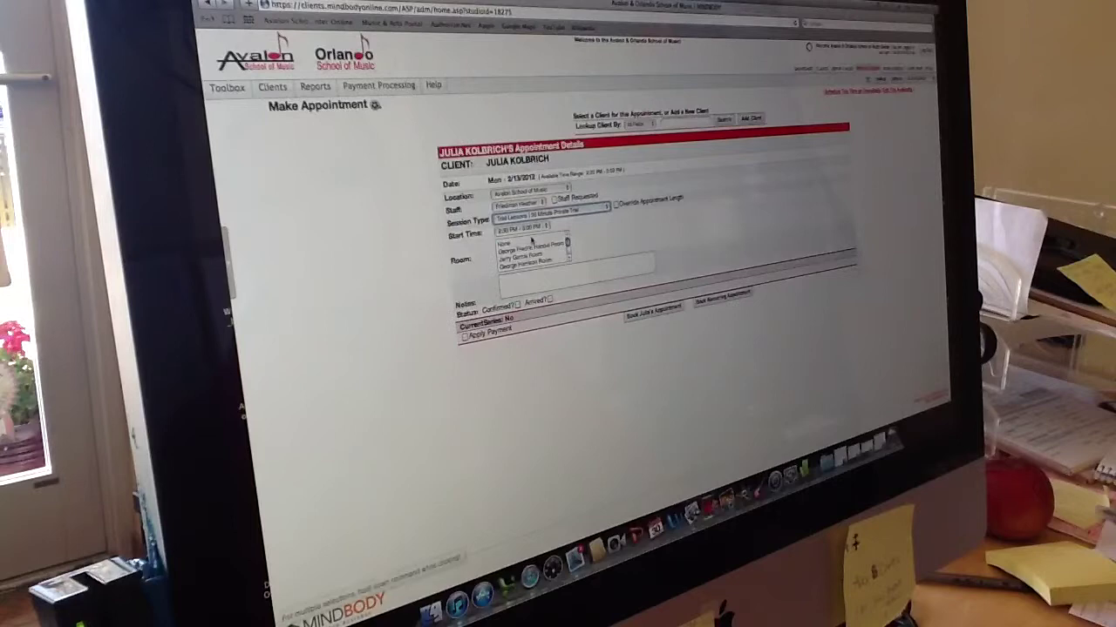